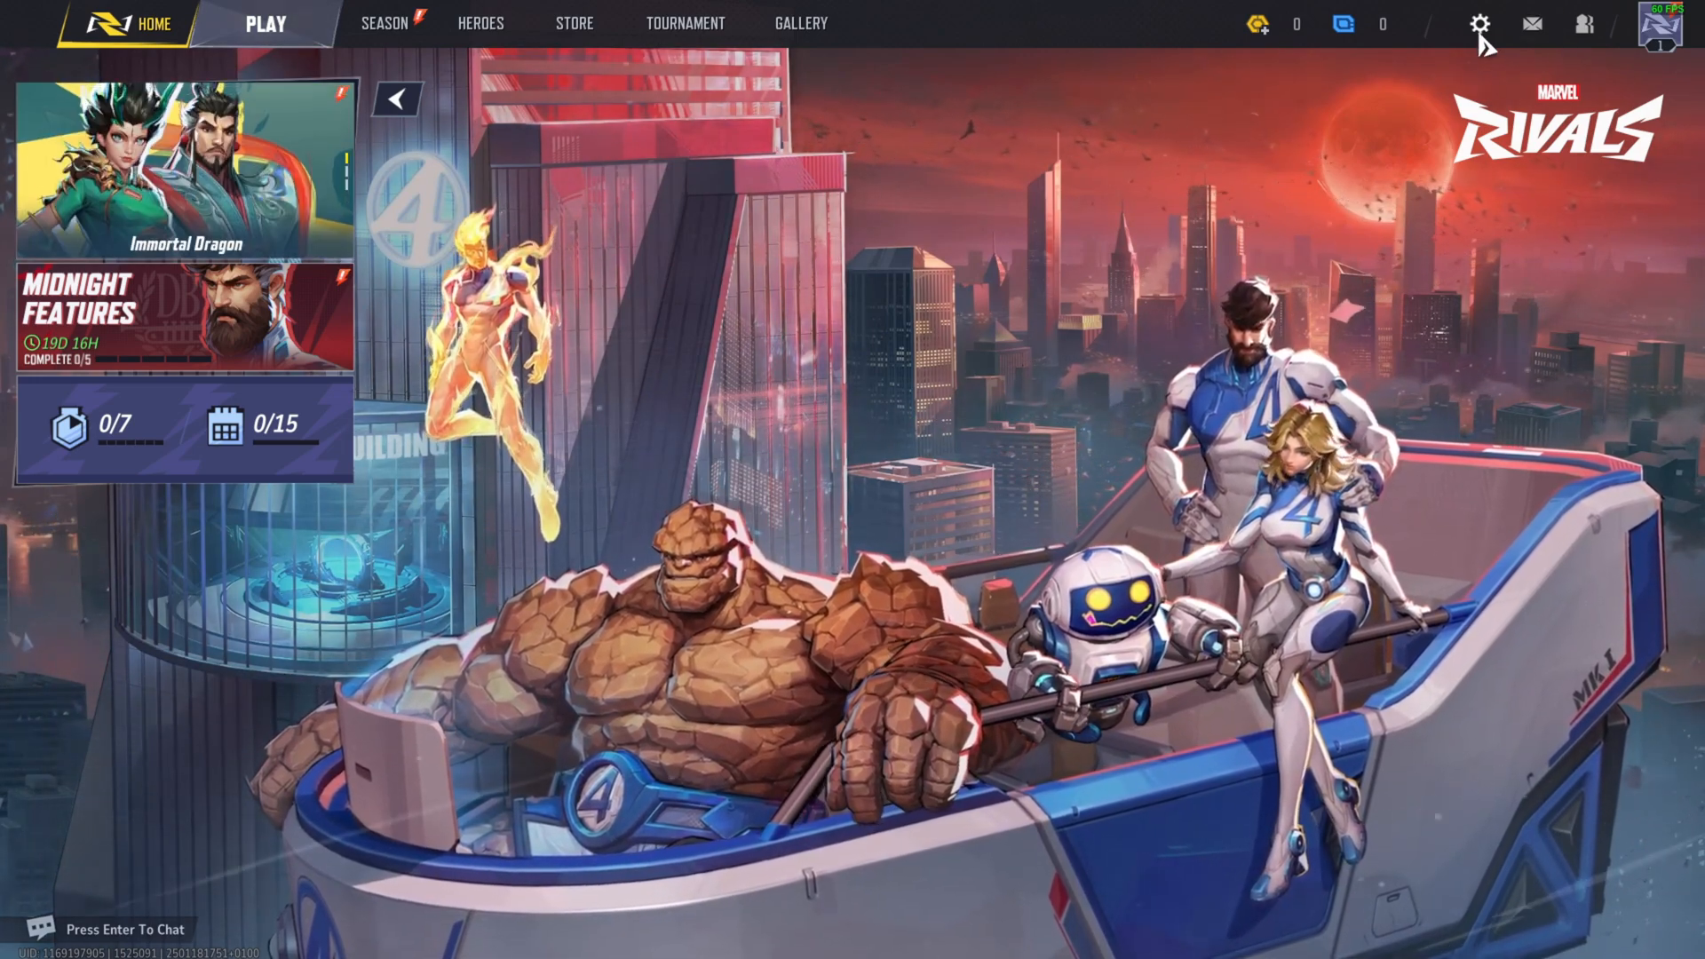
# Step: Go from the home screen to Settings, landing on the Display settings page
pyautogui.click(1479, 23)
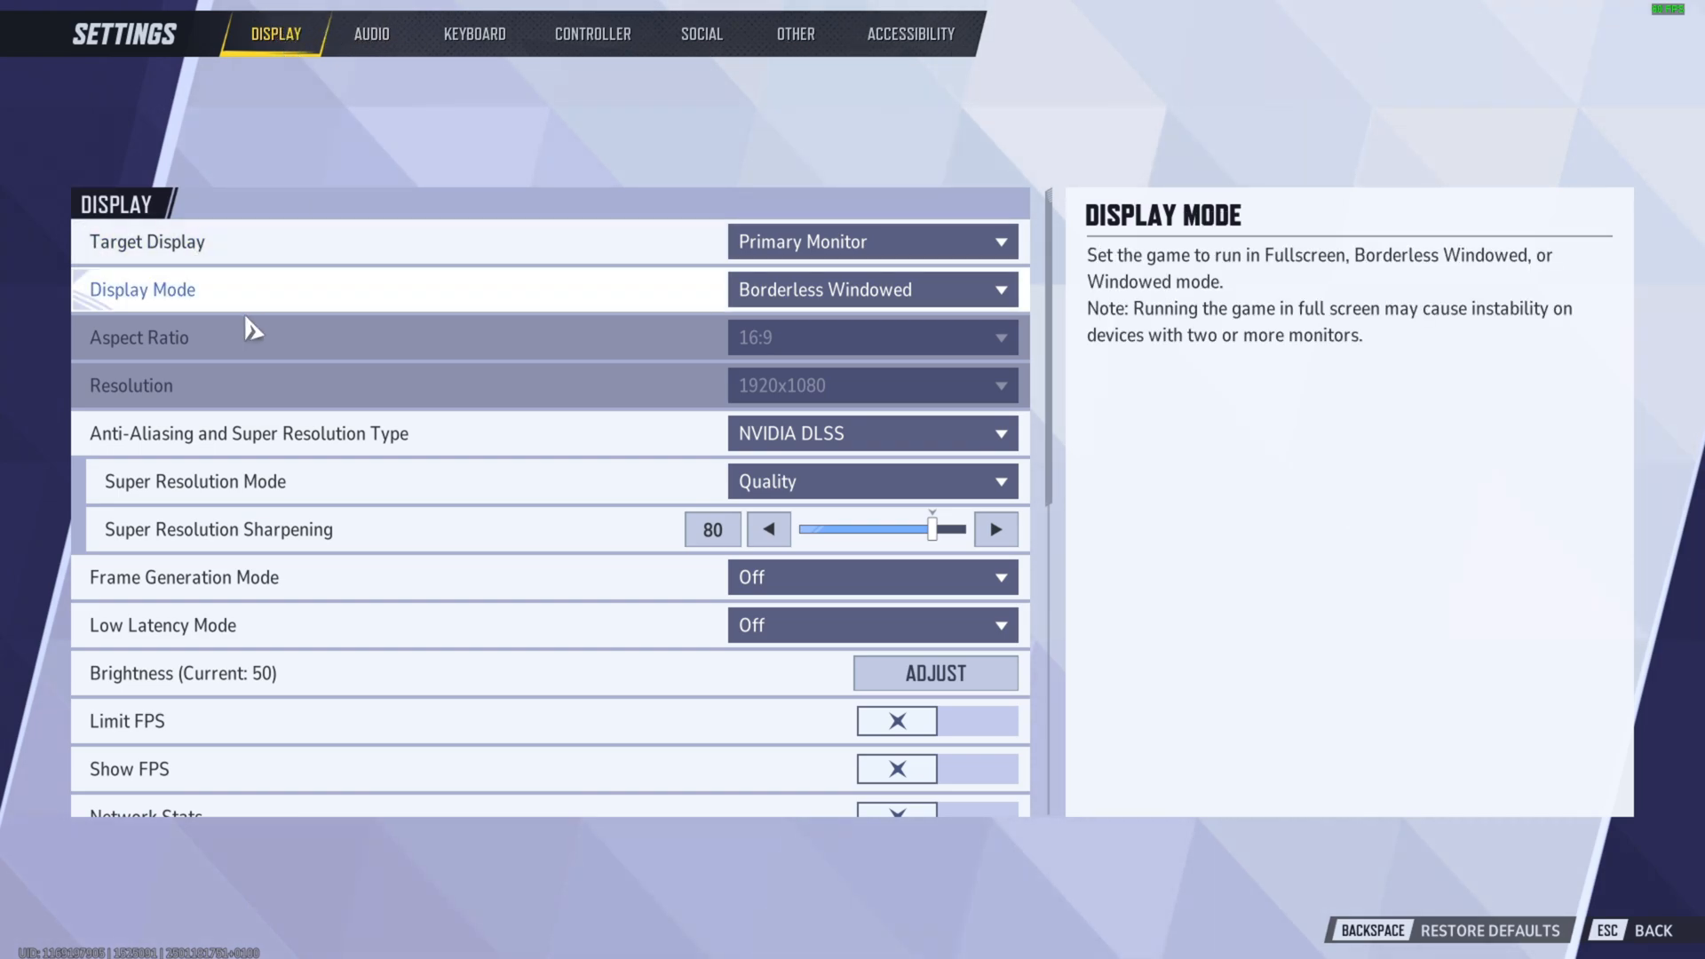
pyautogui.moveTo(148, 338)
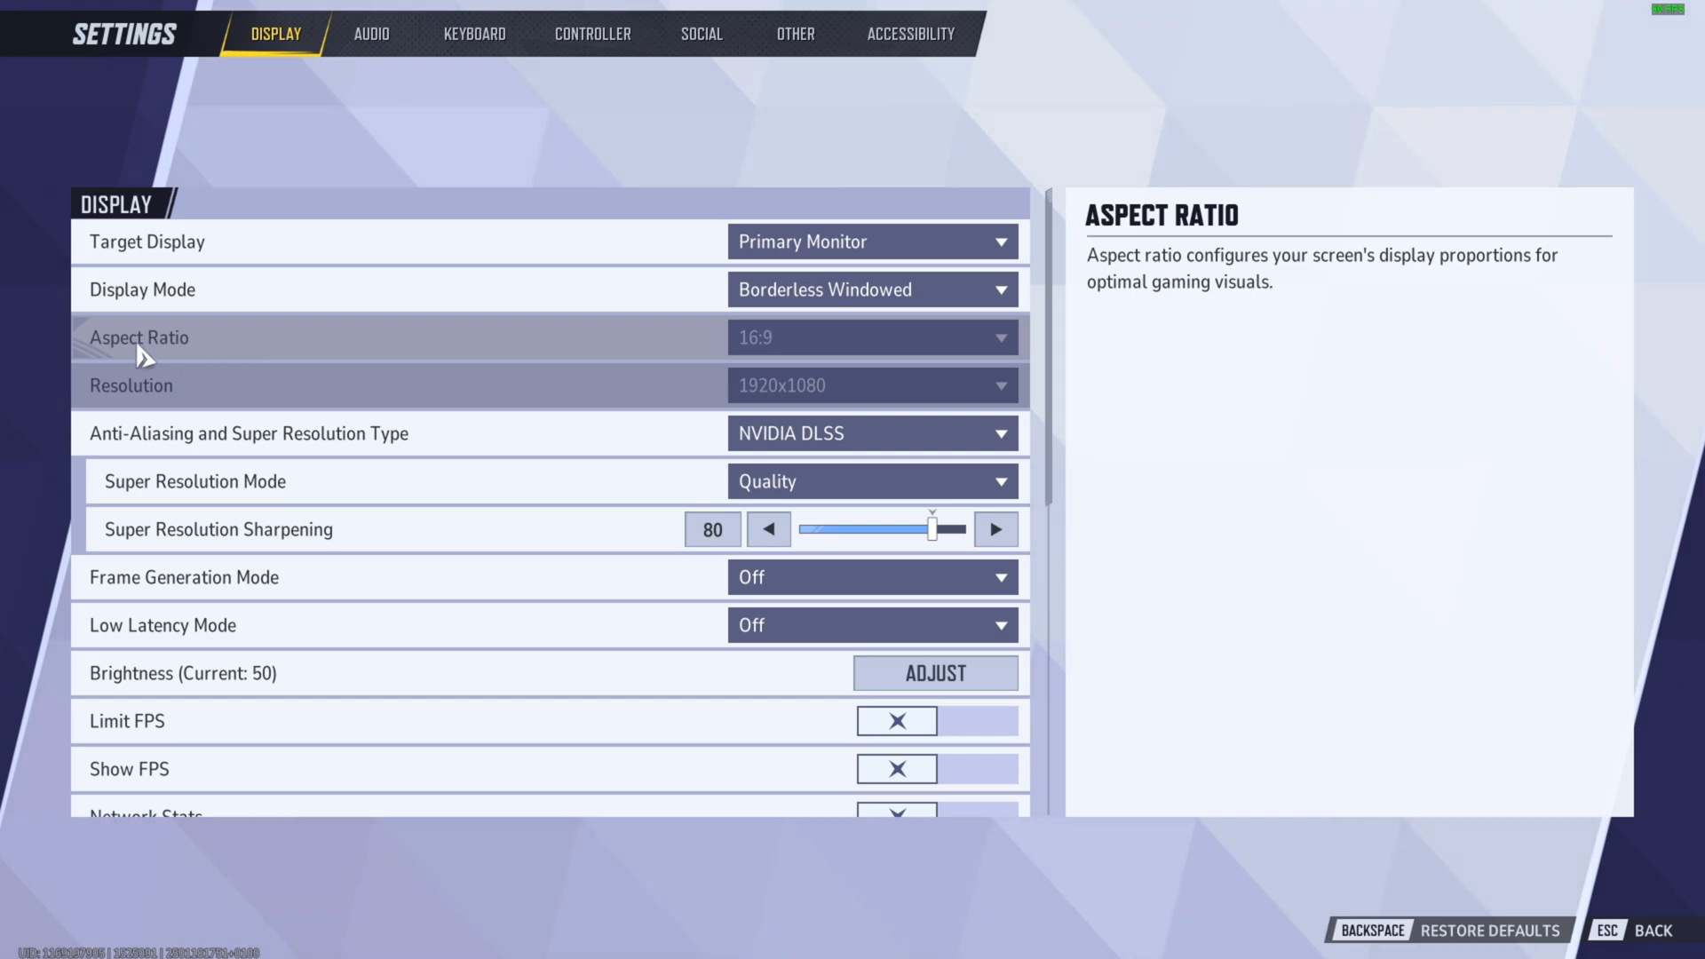
pyautogui.moveTo(803, 350)
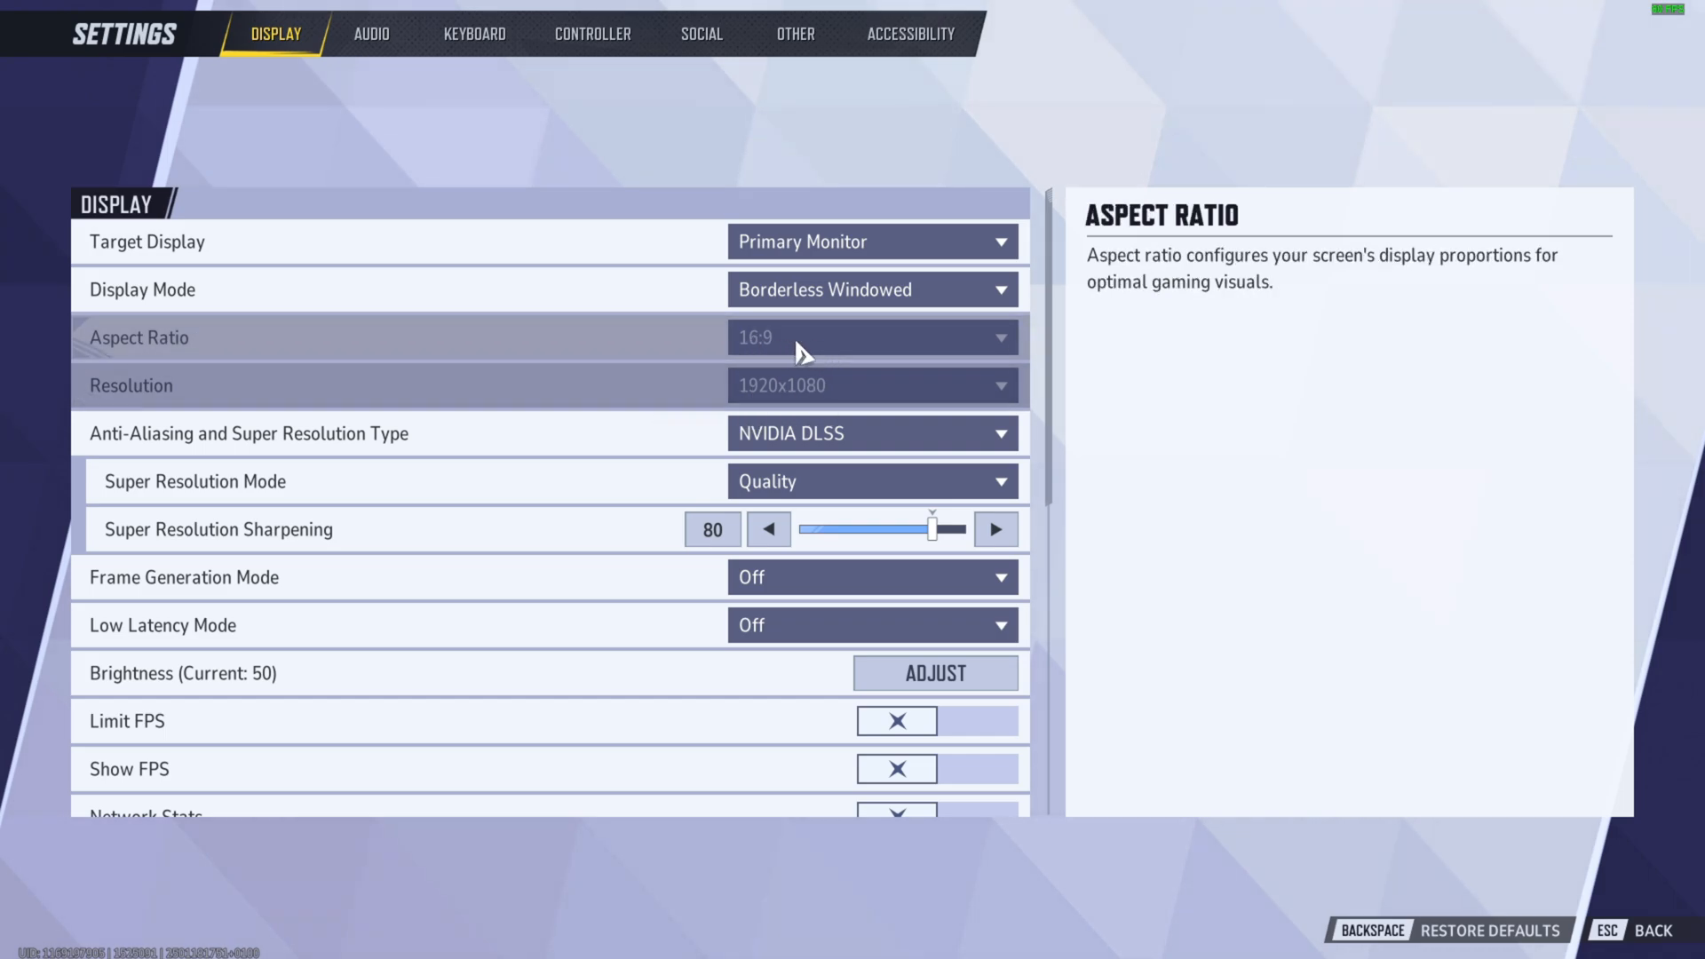
pyautogui.moveTo(936, 355)
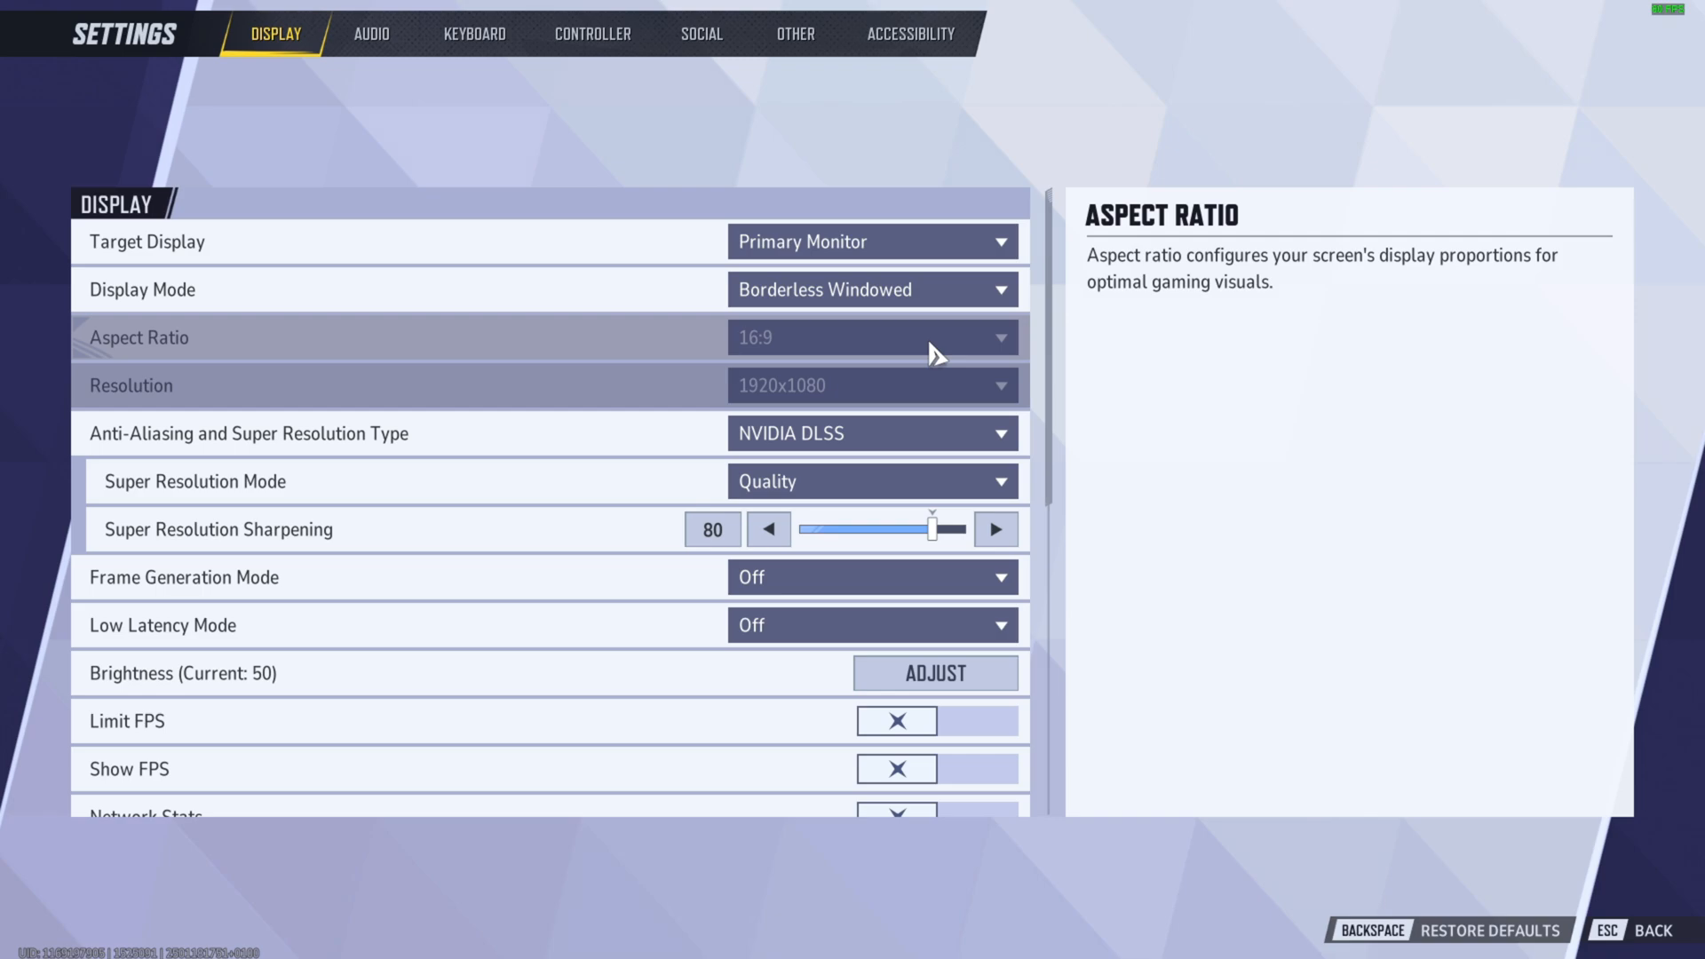
pyautogui.moveTo(826, 302)
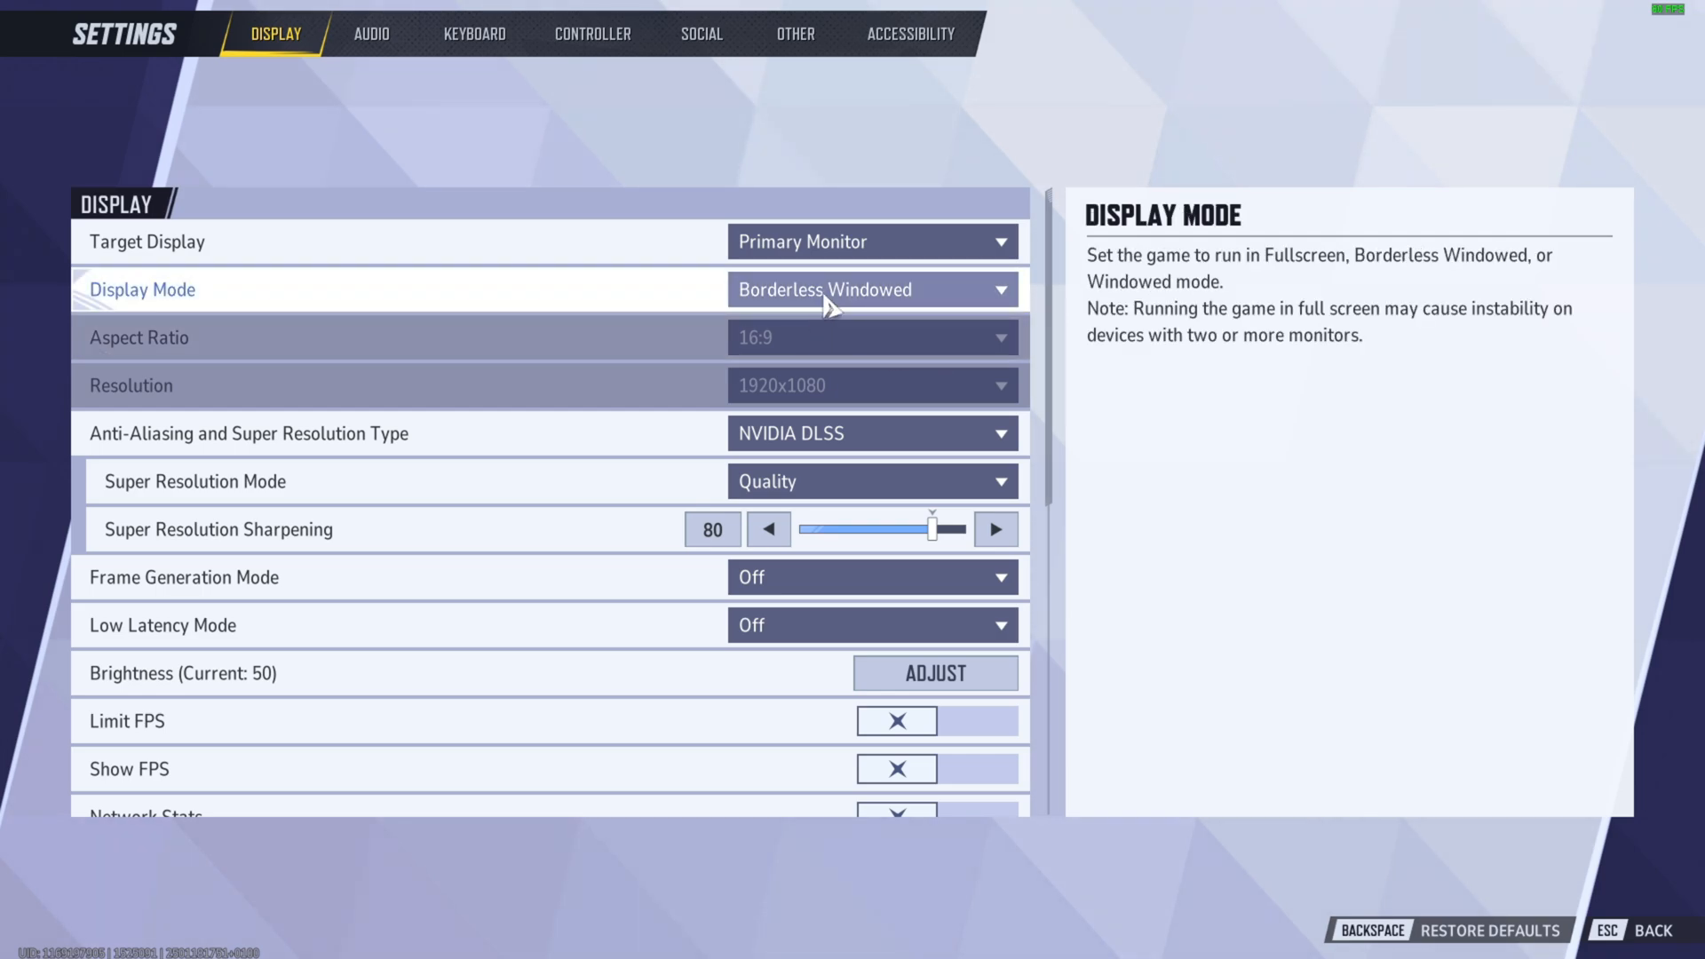
# Step: Set Display Mode to Windowed and expand the now-unlocked Aspect Ratio list showing only 16:9
pyautogui.click(870, 288)
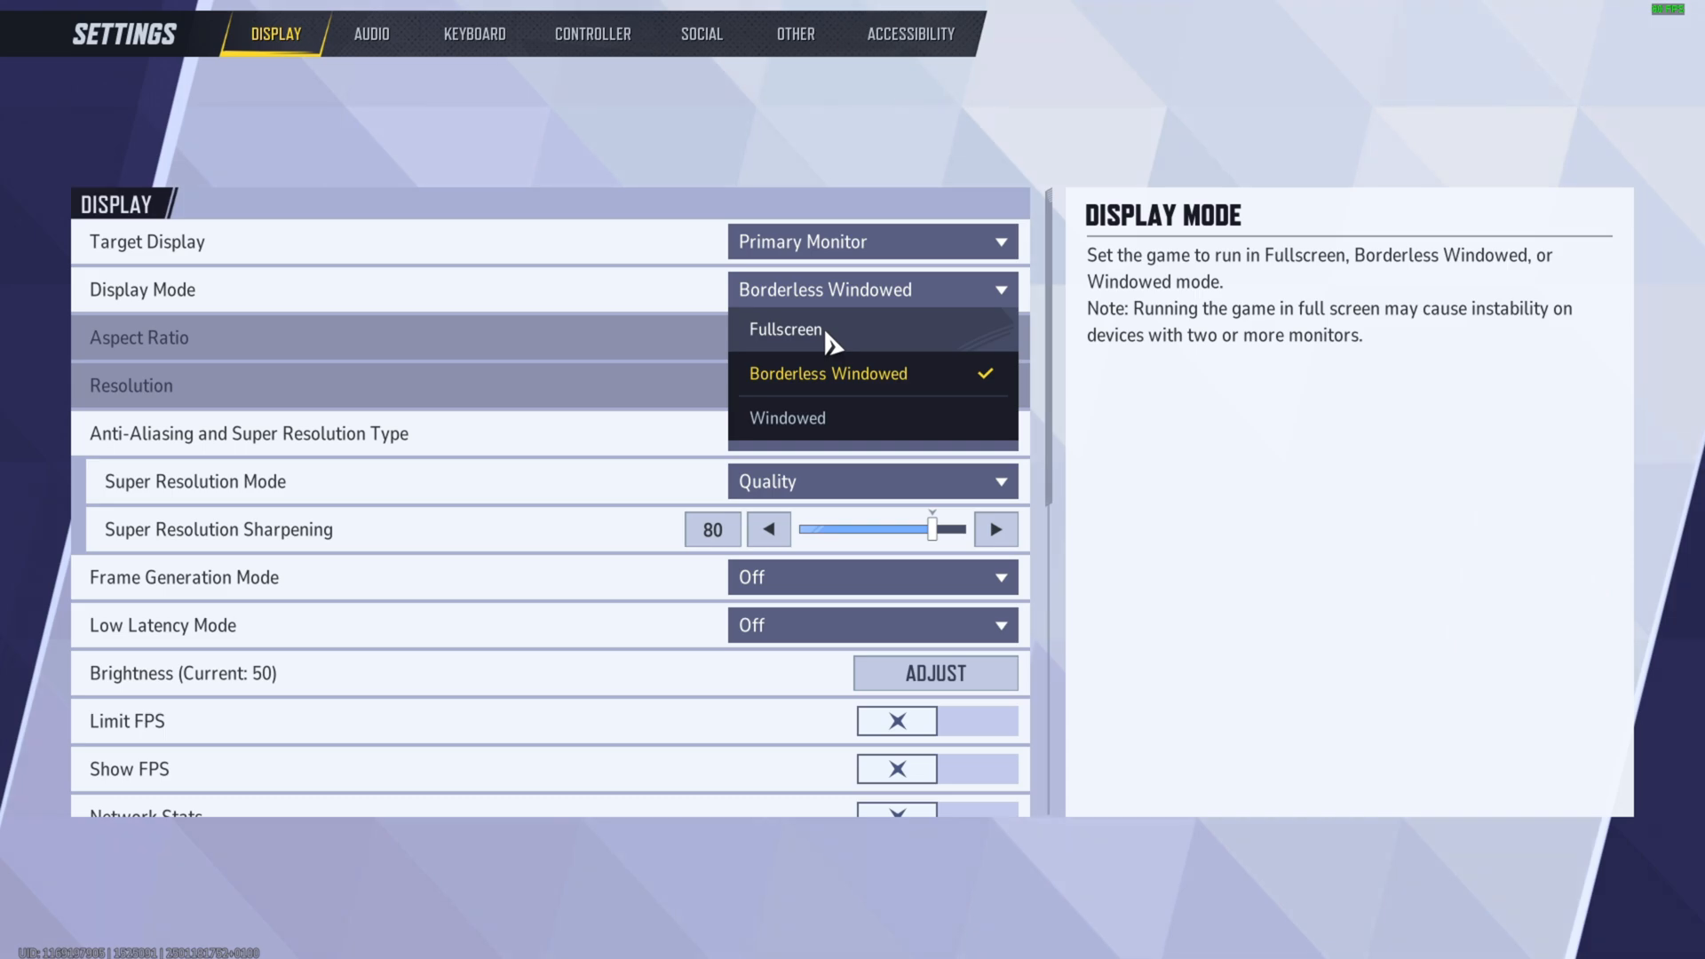
pyautogui.click(786, 417)
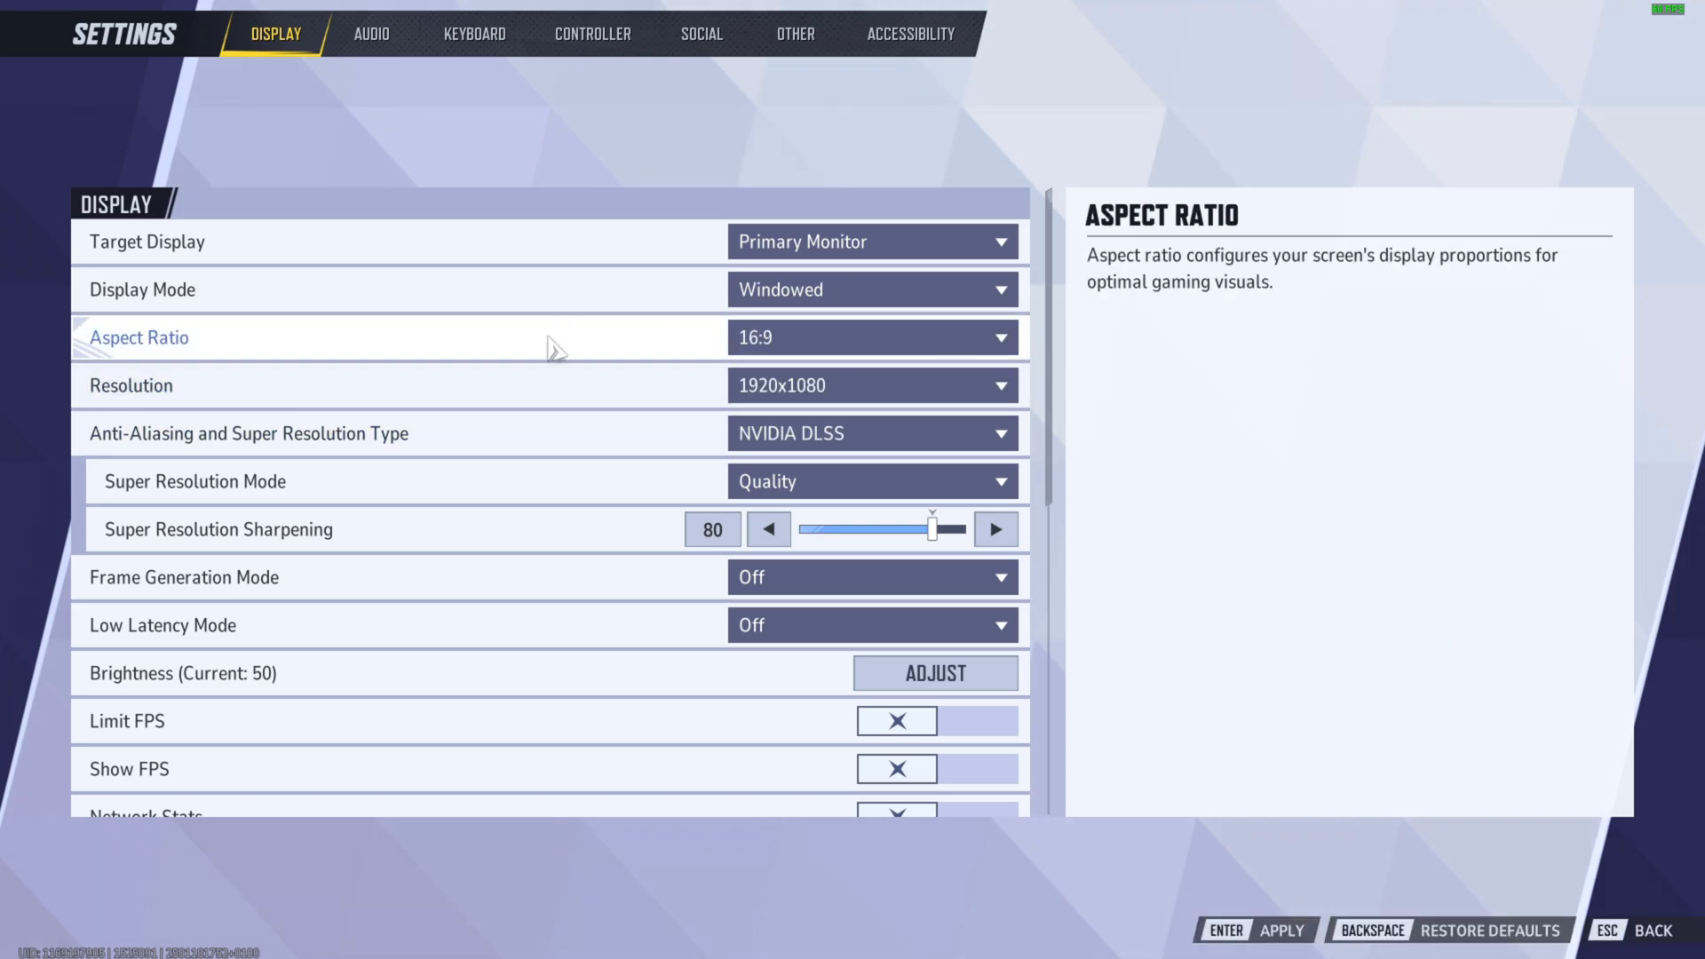
pyautogui.moveTo(501, 341)
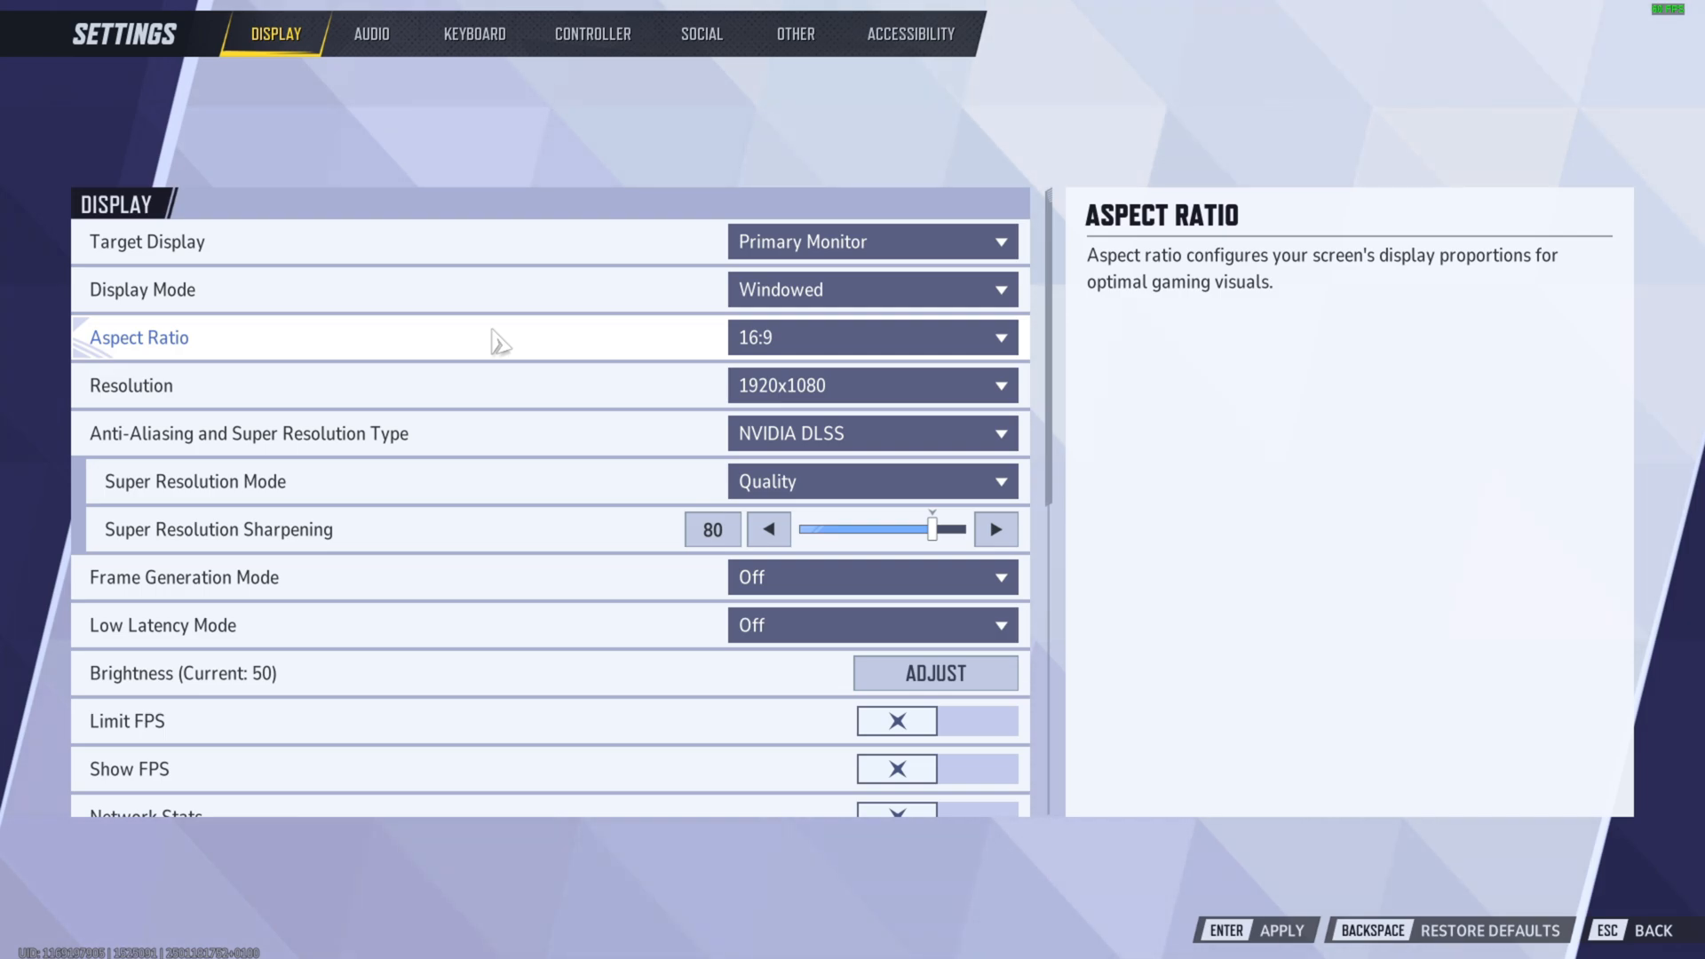
pyautogui.click(870, 338)
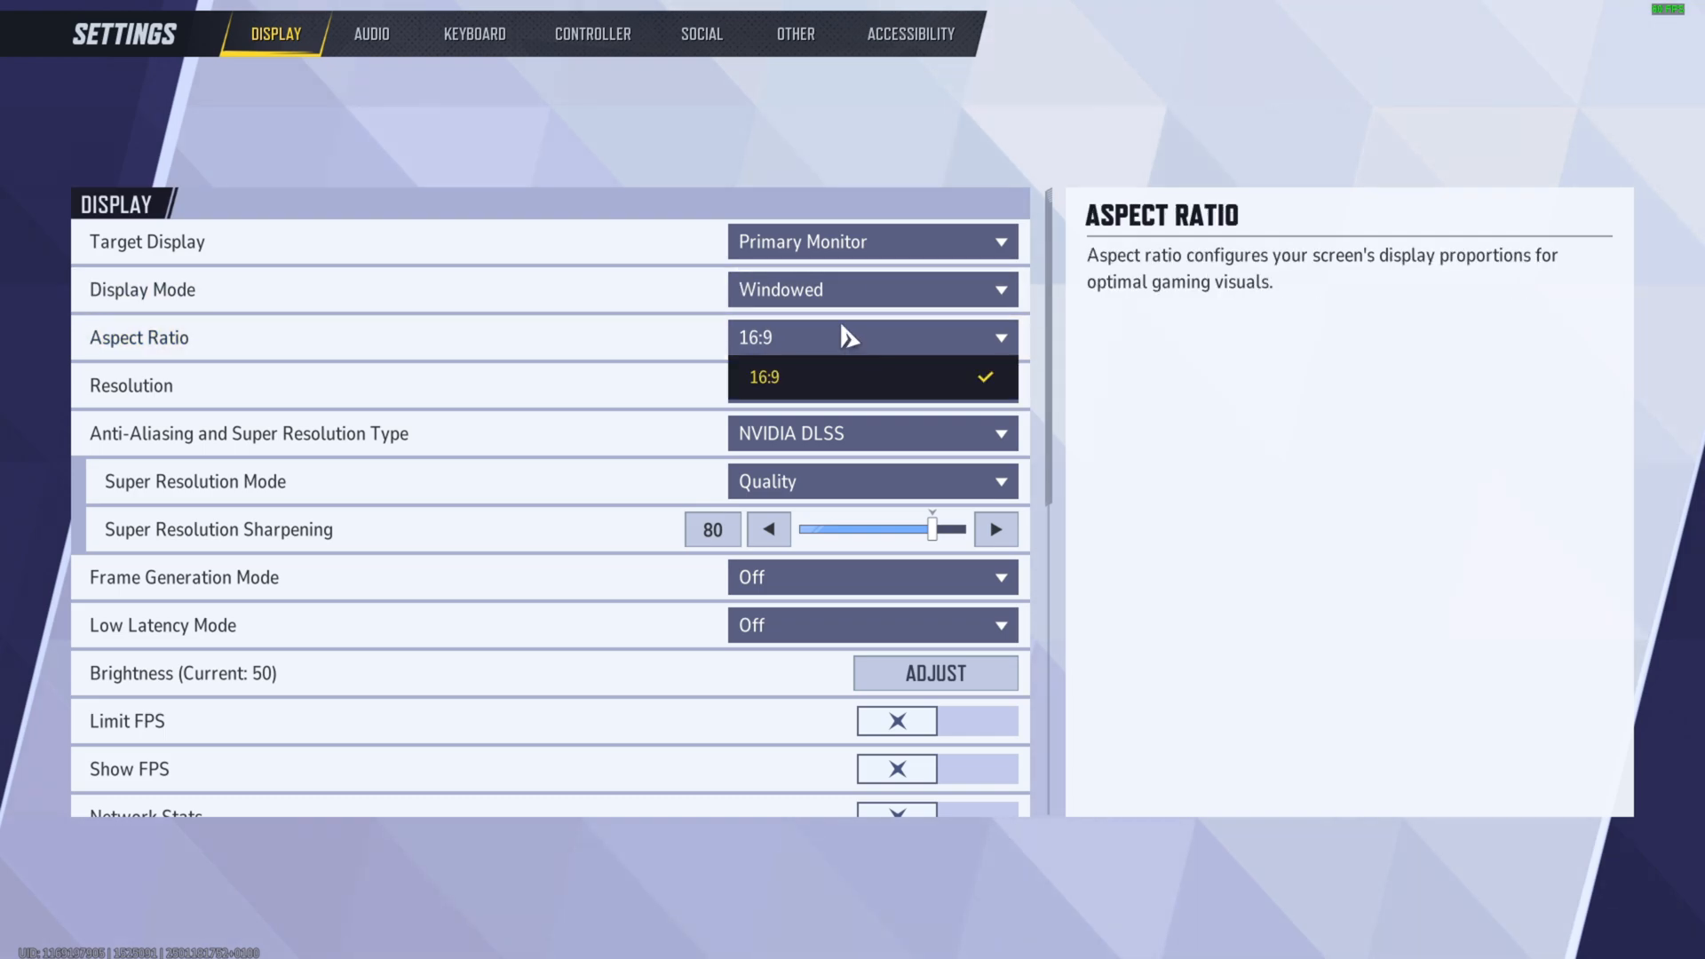